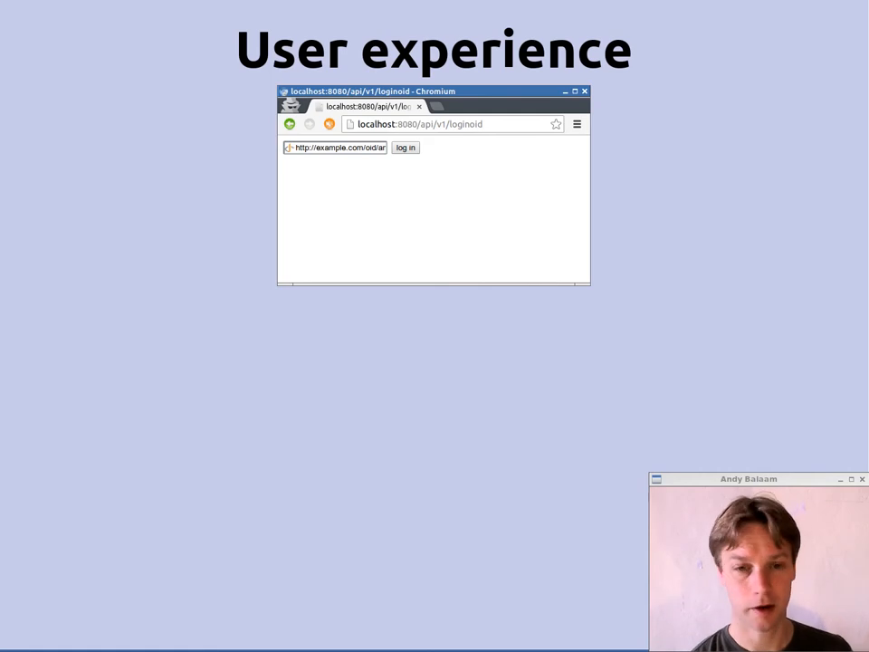
Advance the User experience slide from the OpenID URL form through the StackExchange login to the 'Logged in.' page
left_click(404, 148)
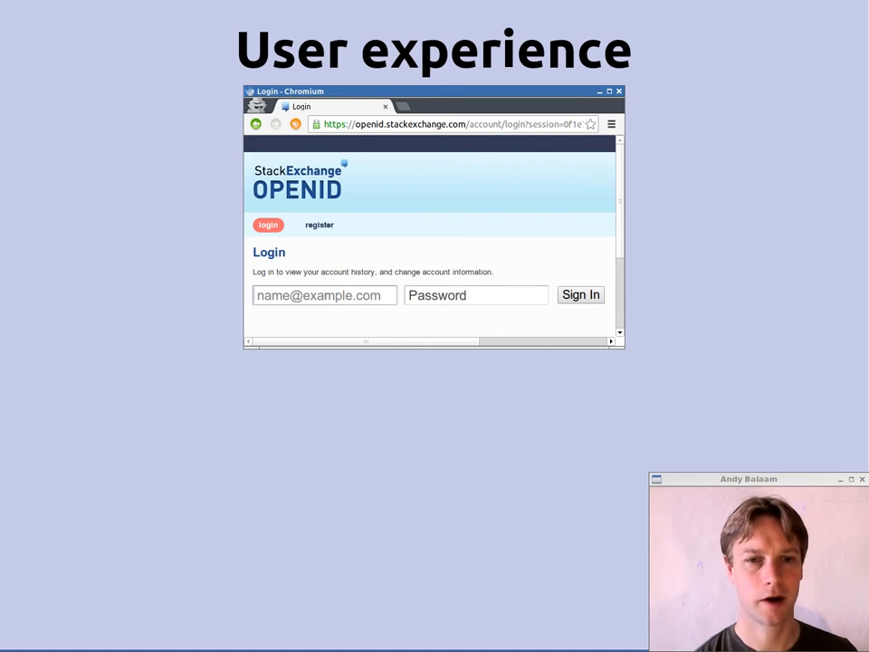
left_click(581, 294)
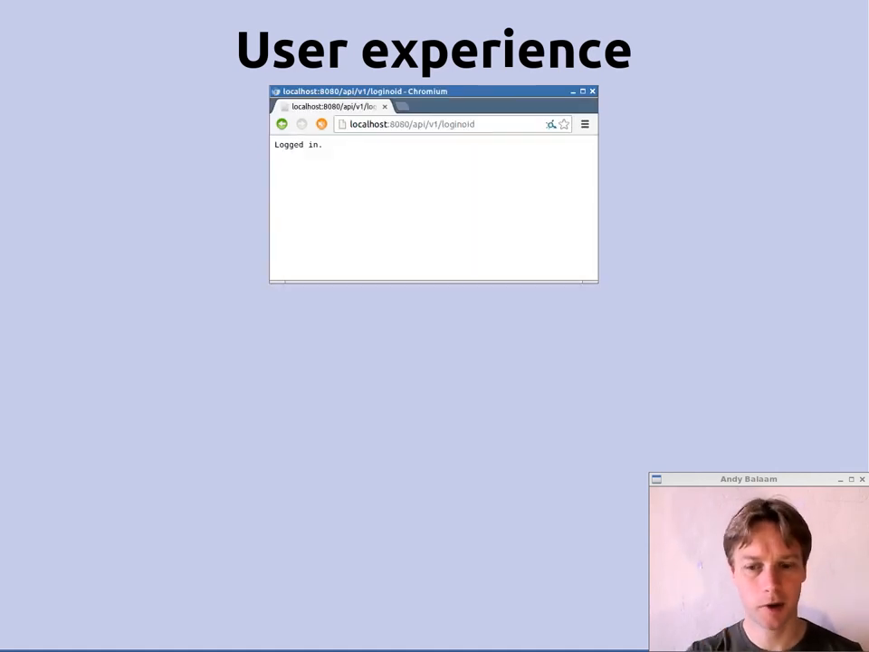